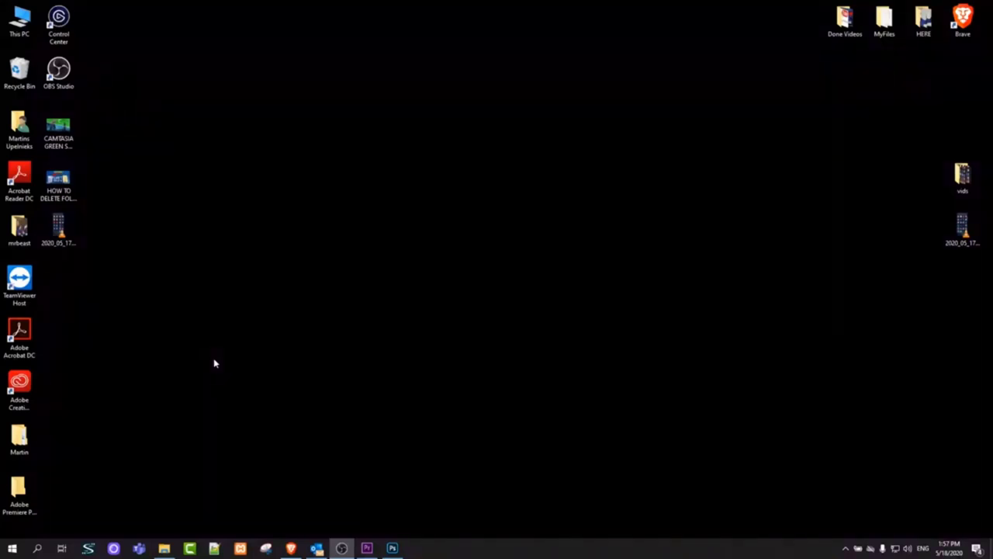
mouse_move(137, 457)
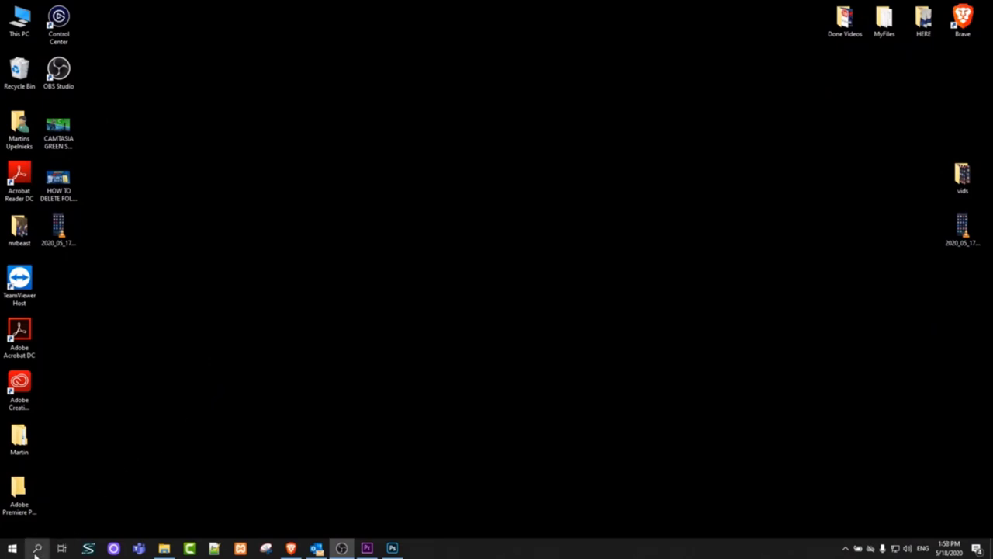
Search Windows for "browser" so Microsoft Edge shows as the best match.
left_click(37, 549)
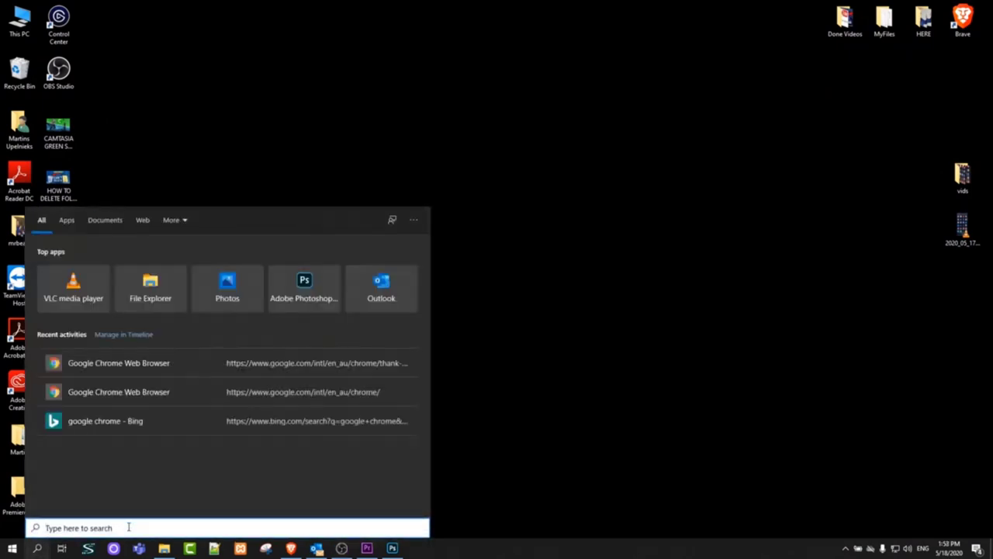
type("browser")
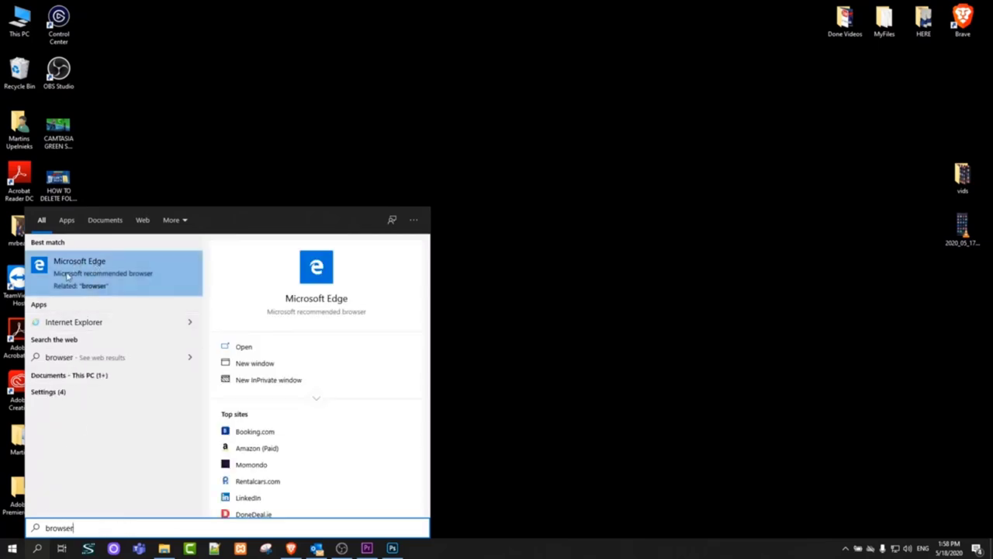
mouse_move(120, 273)
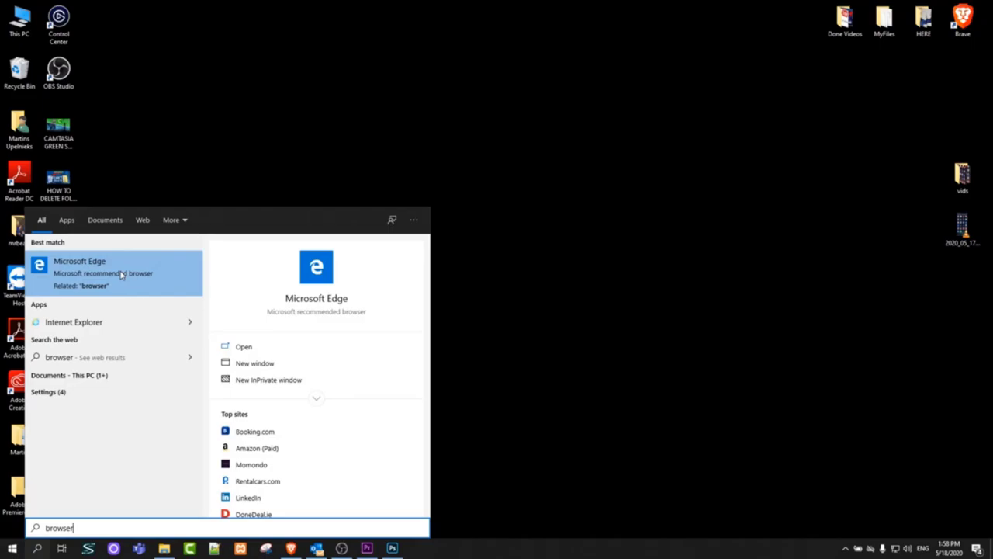
Launch Edge and follow the Google Chrome Web Browser link in the Bing results.
left_click(80, 261)
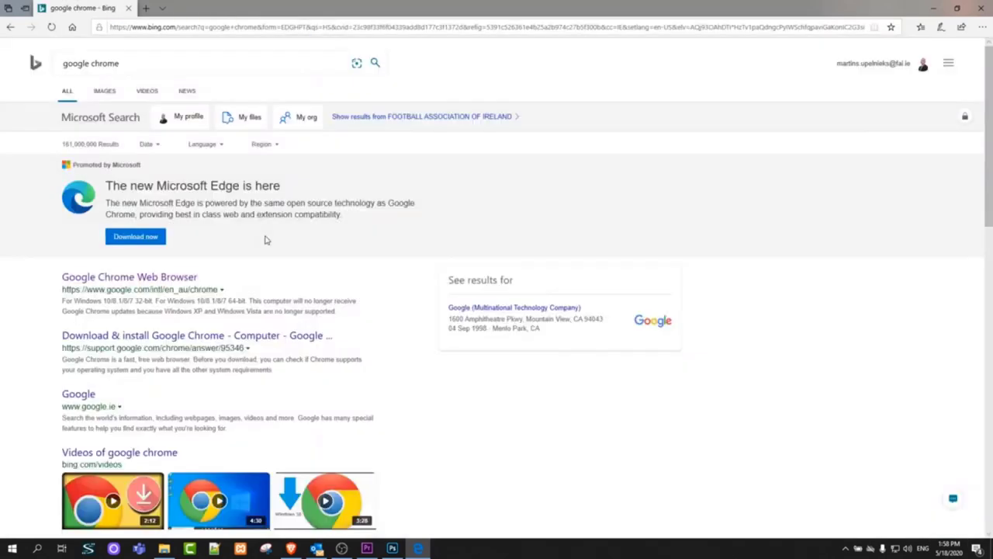
scroll("down", 3)
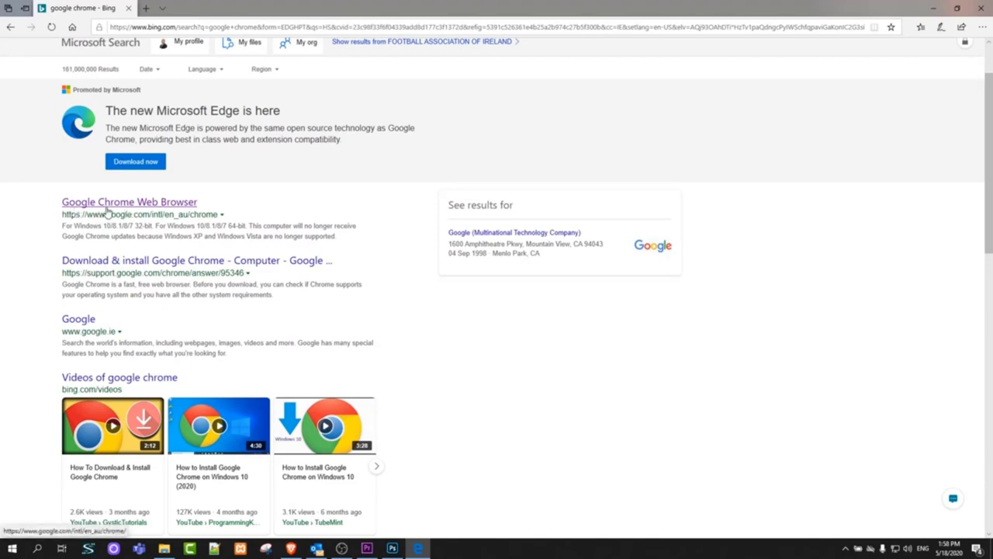
left_click(129, 202)
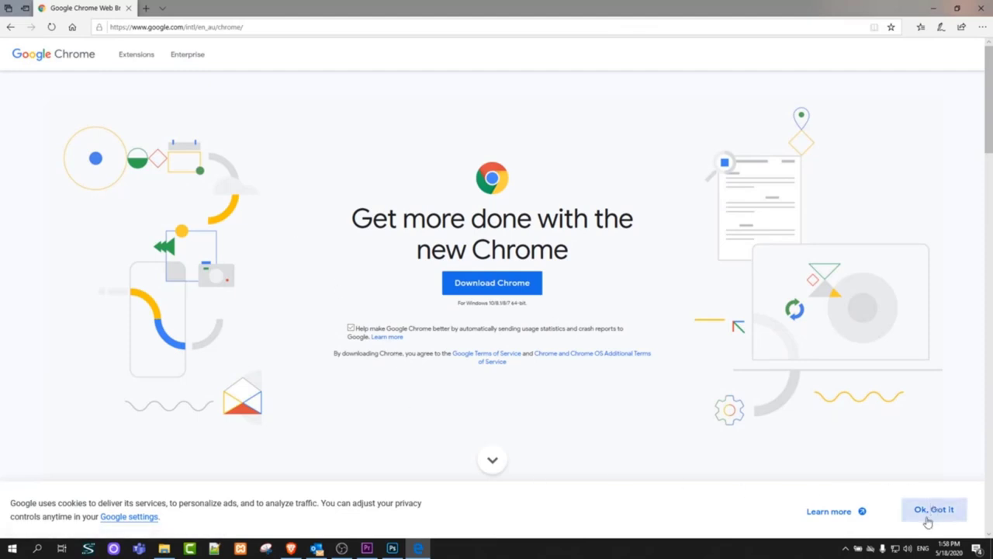
Dismiss the cookie notice, download ChromeSetup.exe, and run the Chrome installer.
left_click(933, 509)
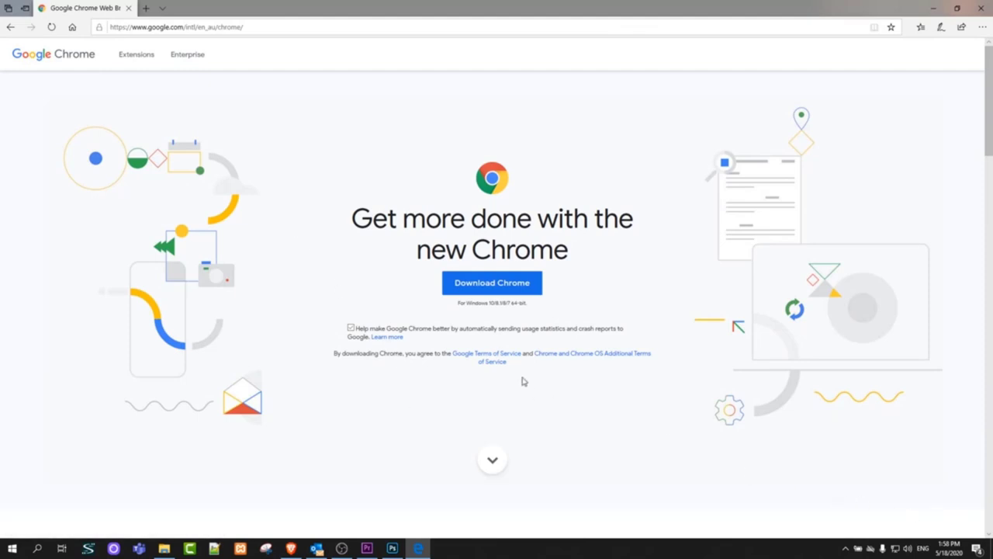
left_click(492, 282)
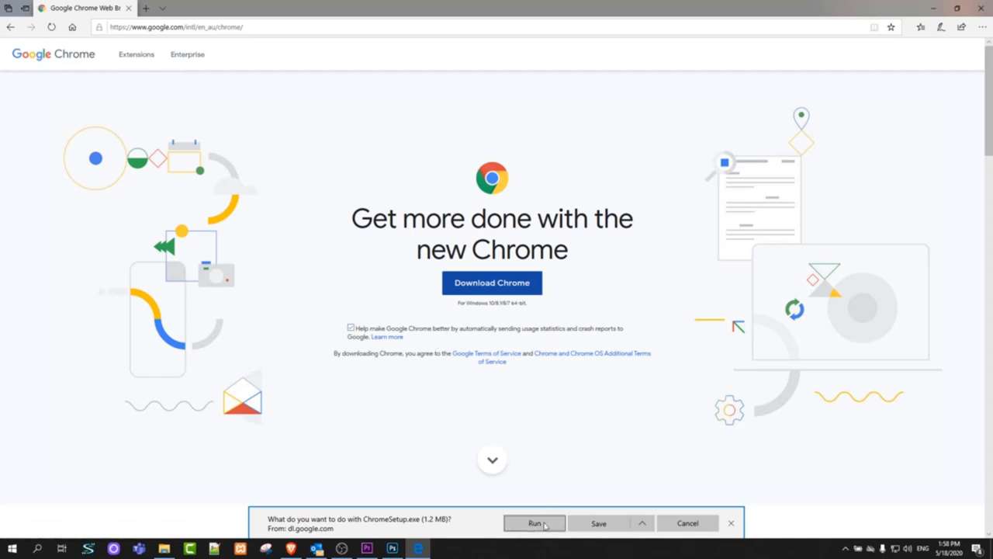
left_click(534, 523)
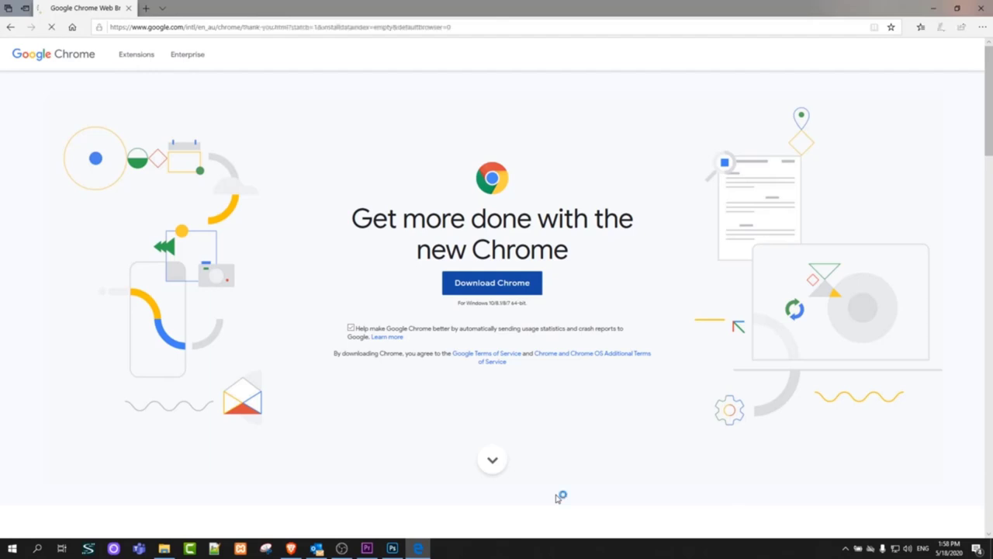
left_click(492, 282)
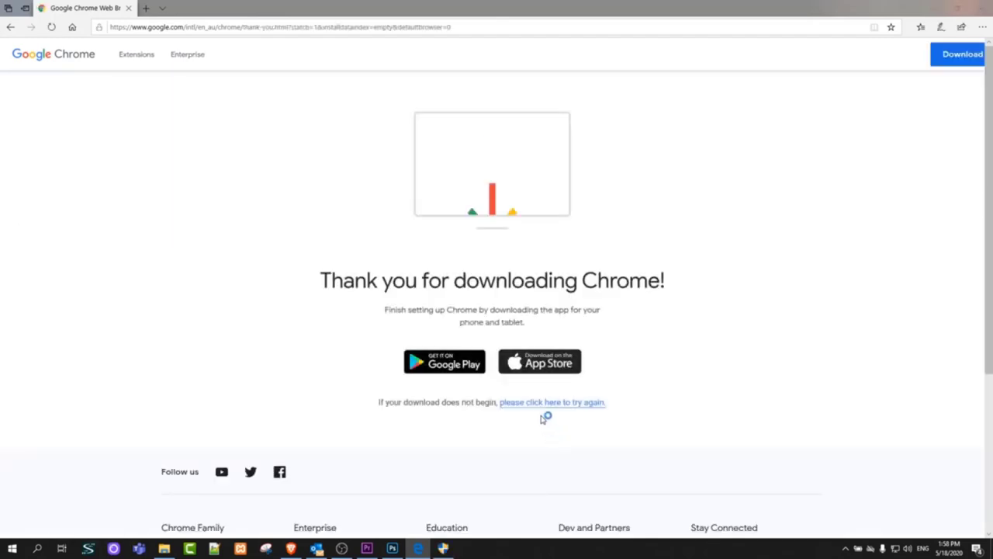
left_click(551, 402)
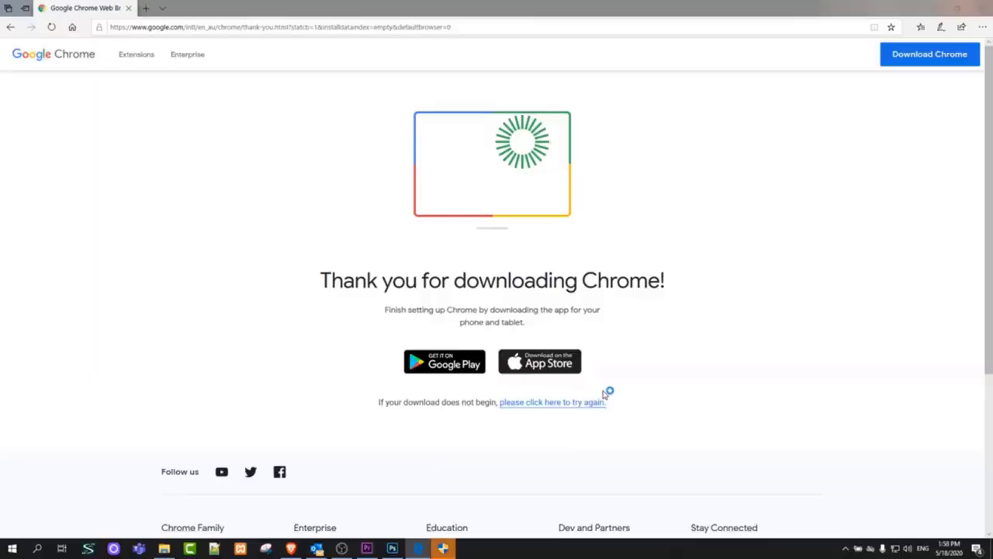
left_click(551, 402)
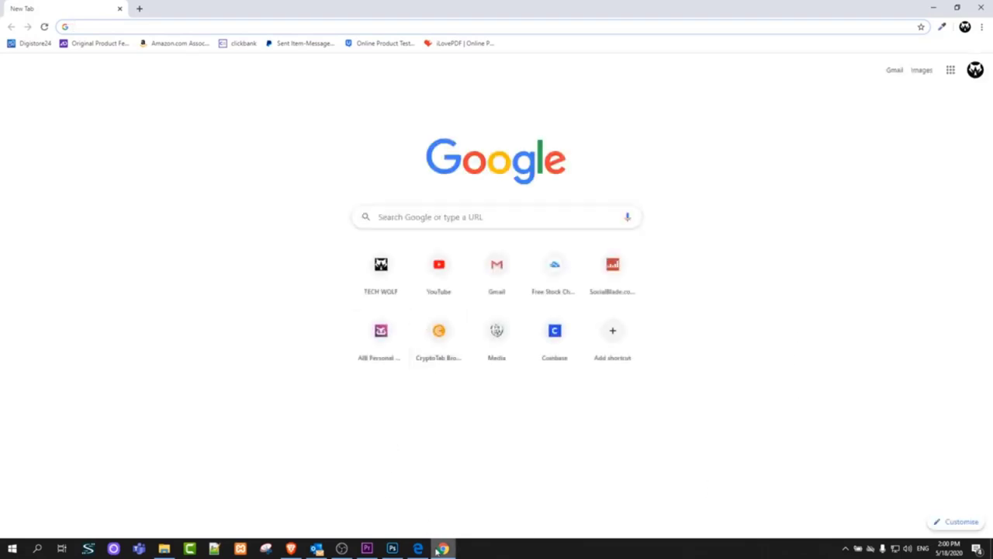
mouse_move(443, 550)
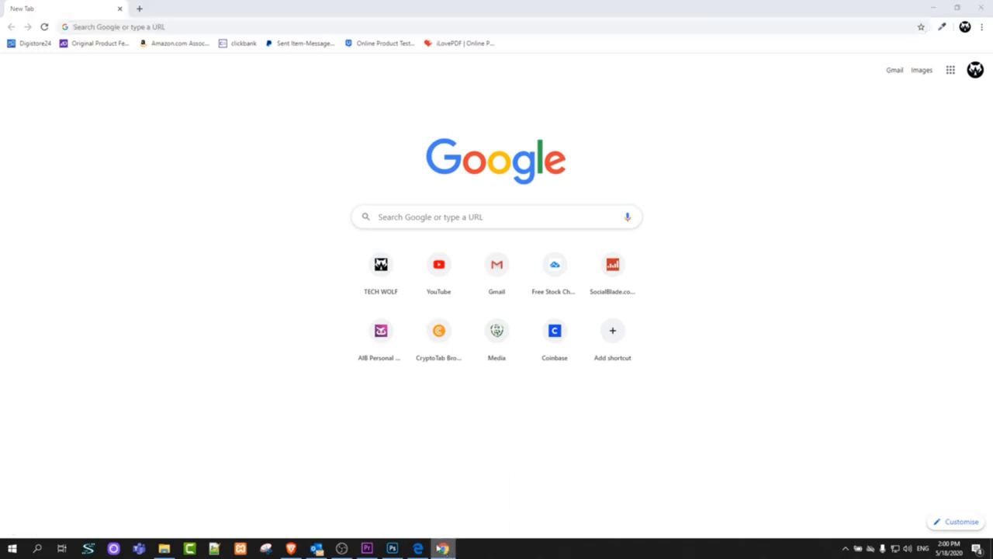
Right-click the Chrome taskbar icon for the pin-to-taskbar option.
right_click(443, 549)
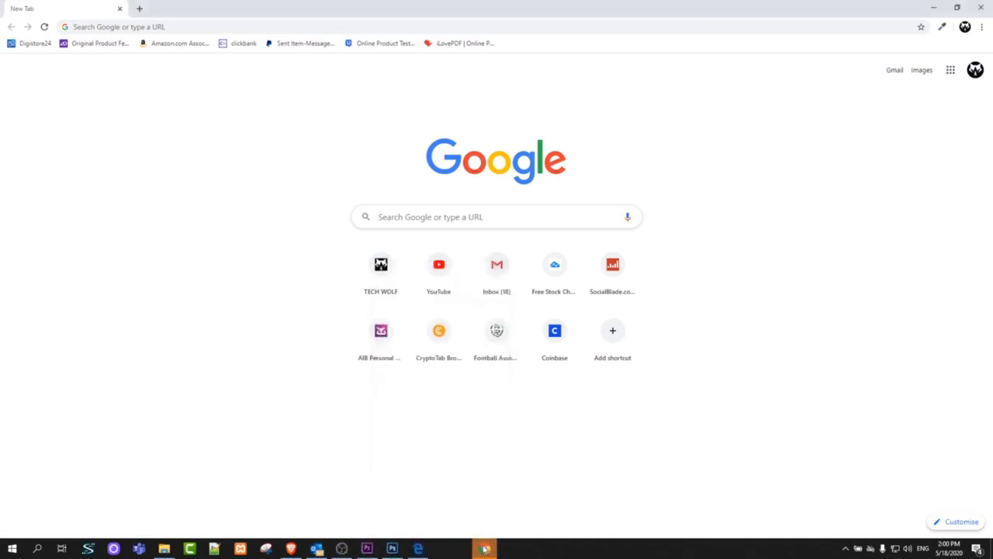
mouse_move(443, 548)
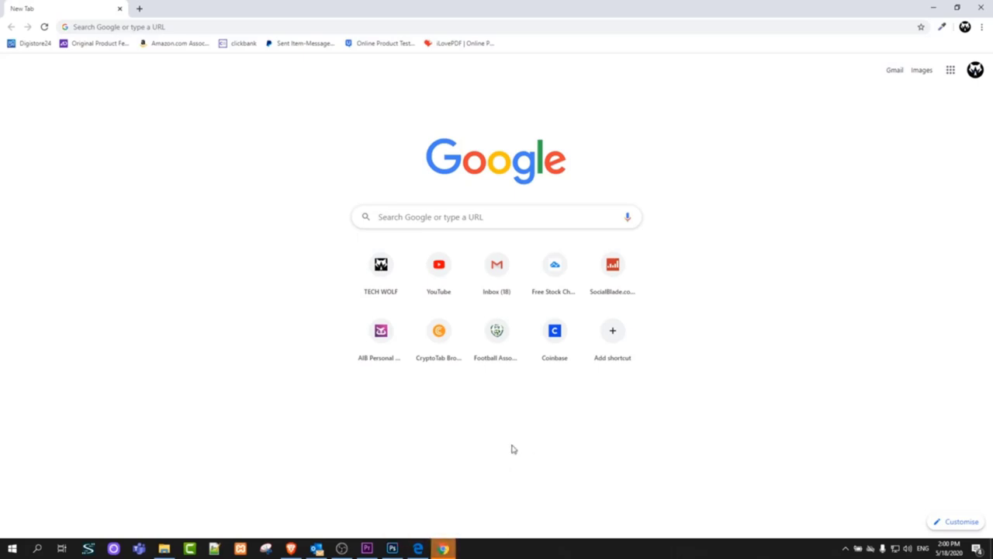
mouse_move(214, 501)
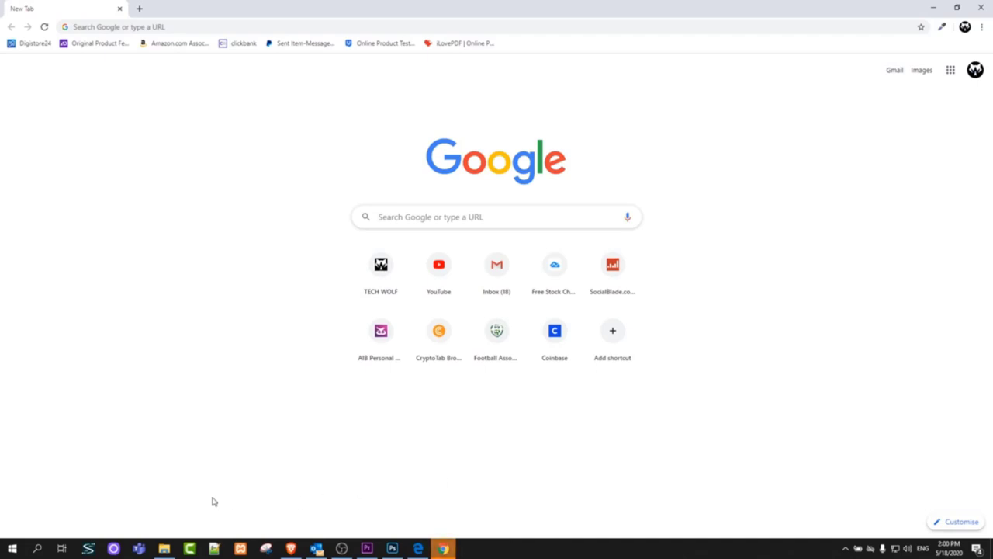